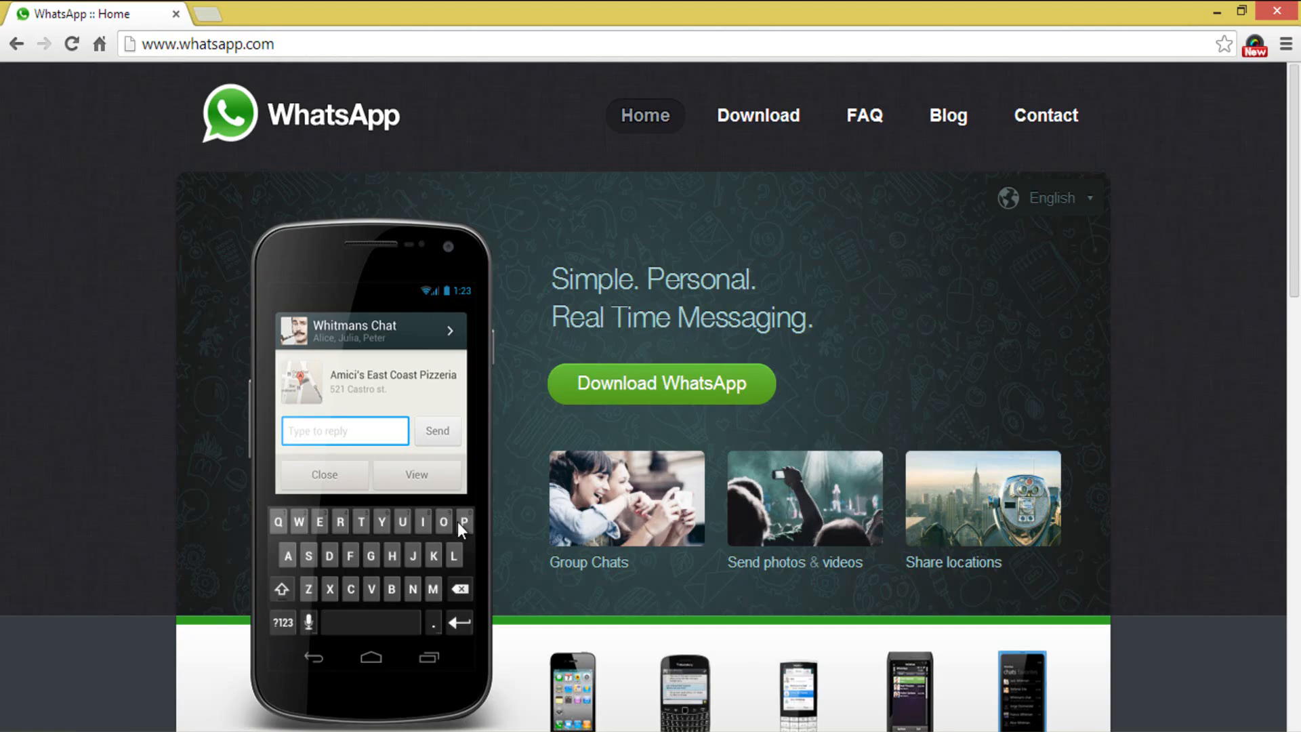
mouse_move(993, 372)
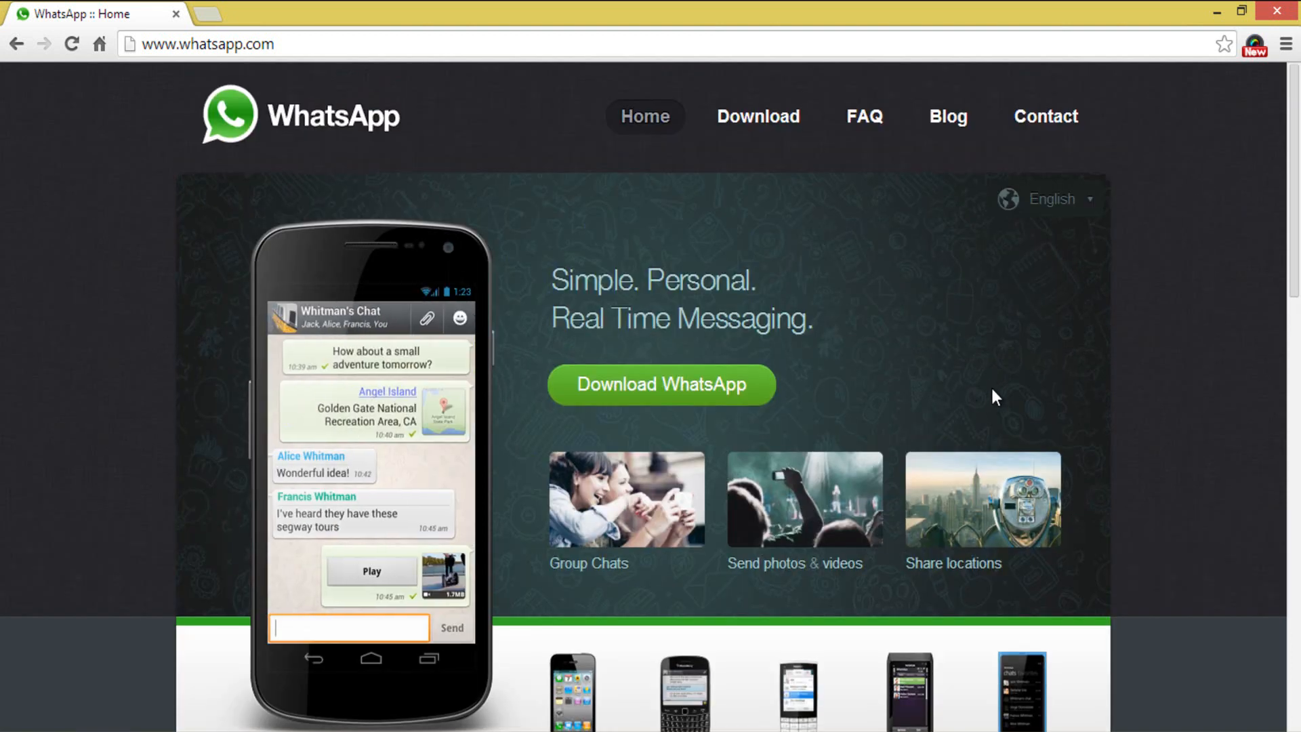
mouse_move(770, 117)
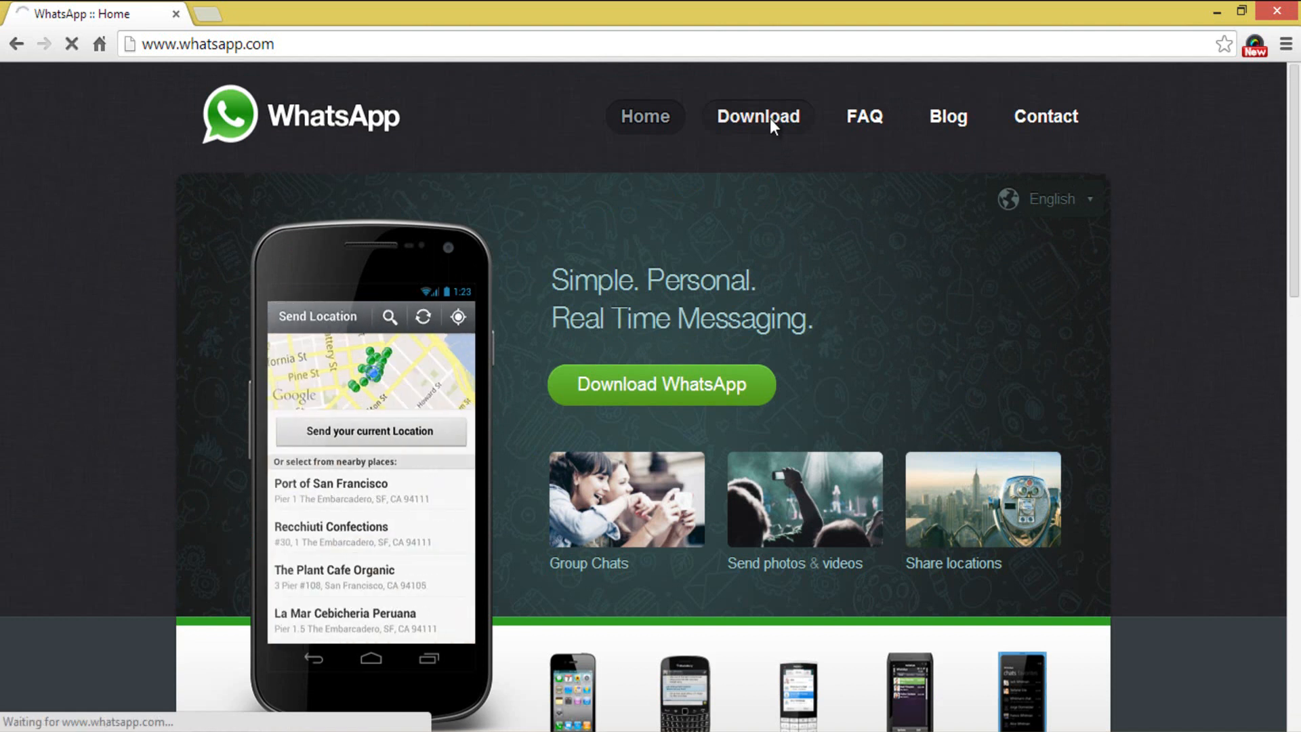
- Go to the Download page and choose 'Download for Android from our site'
left_click(756, 115)
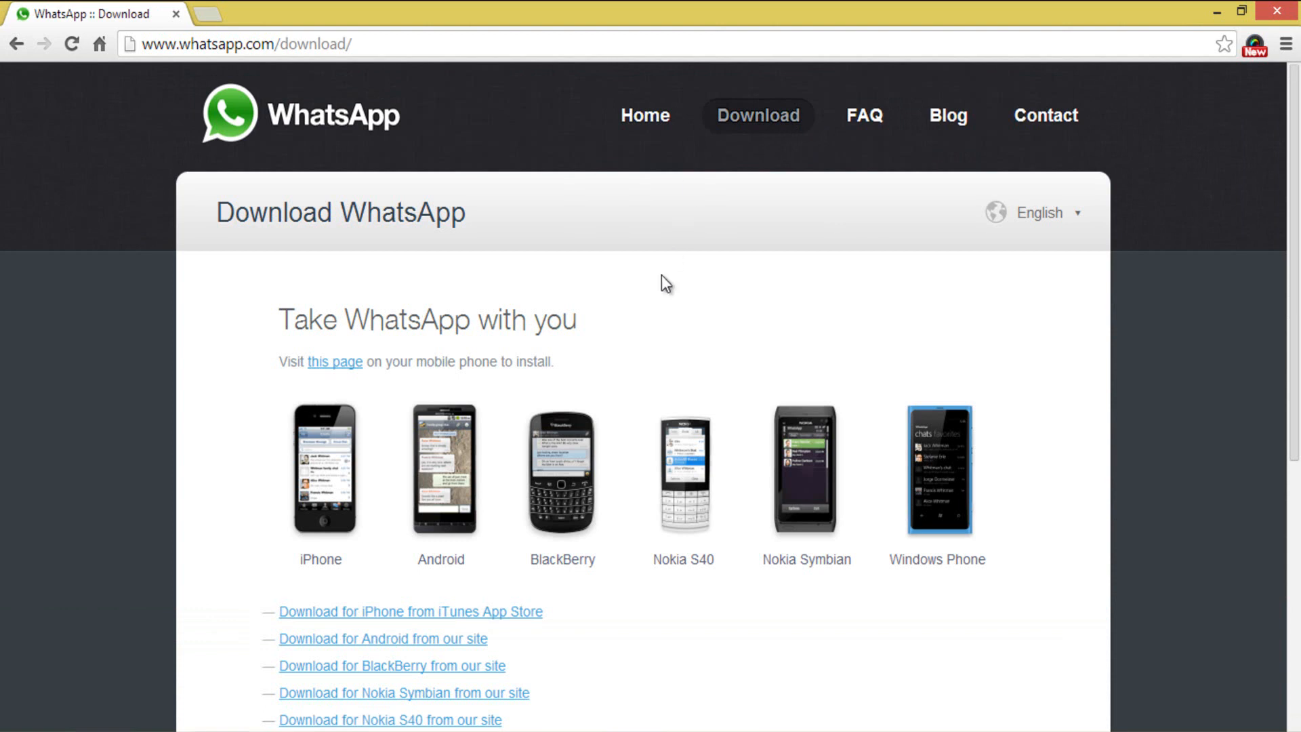
mouse_move(544, 651)
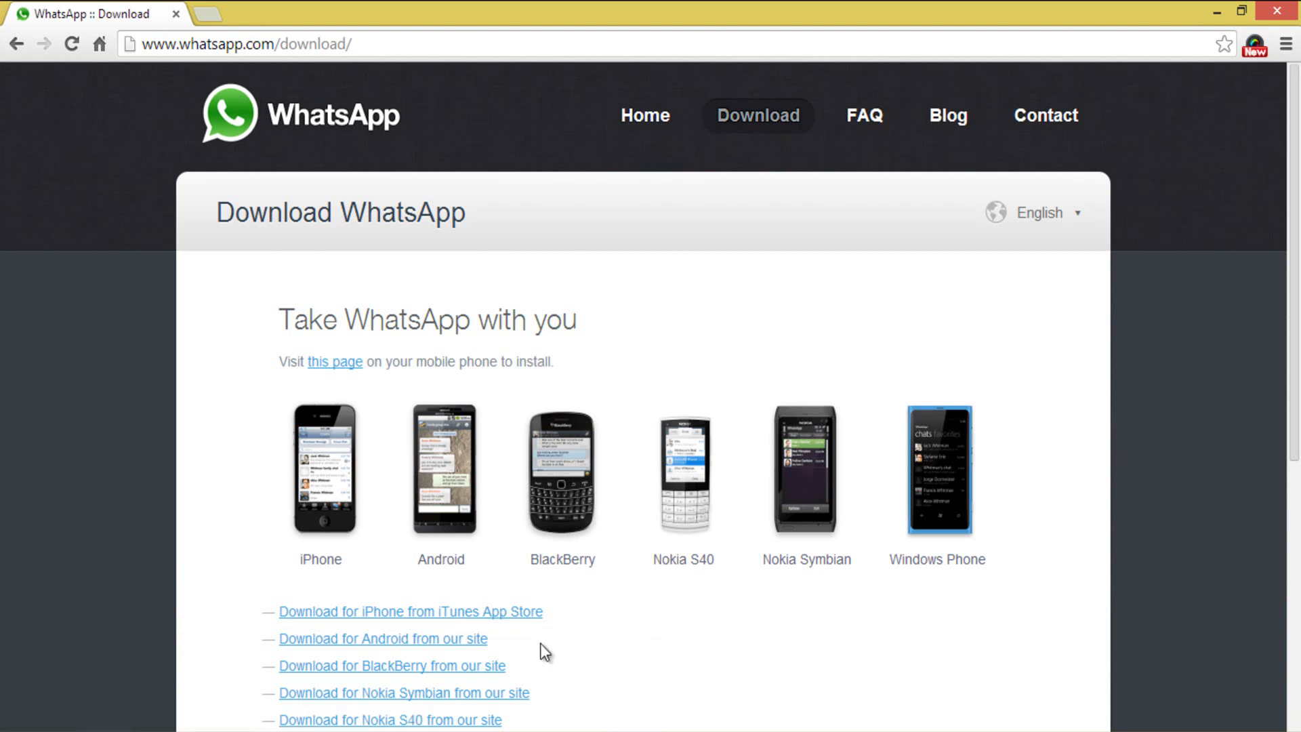
scroll("down", 3)
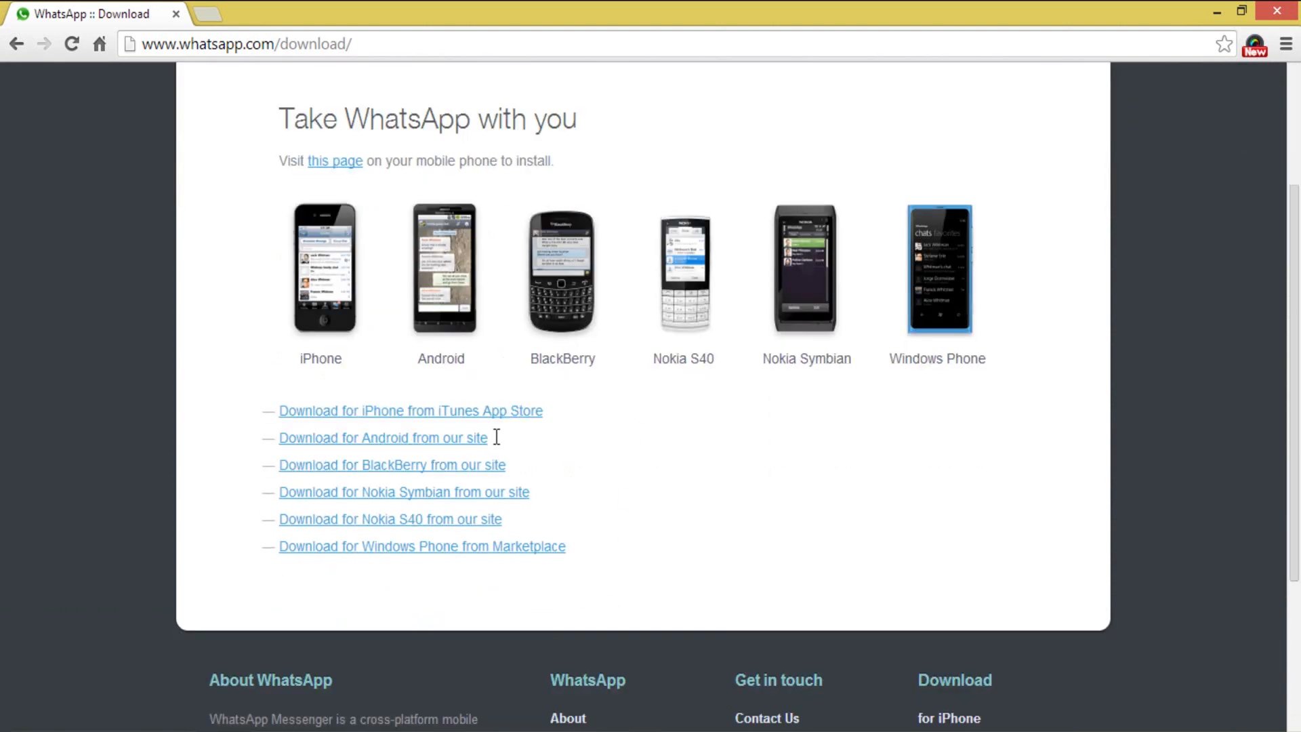
double_click(383, 438)
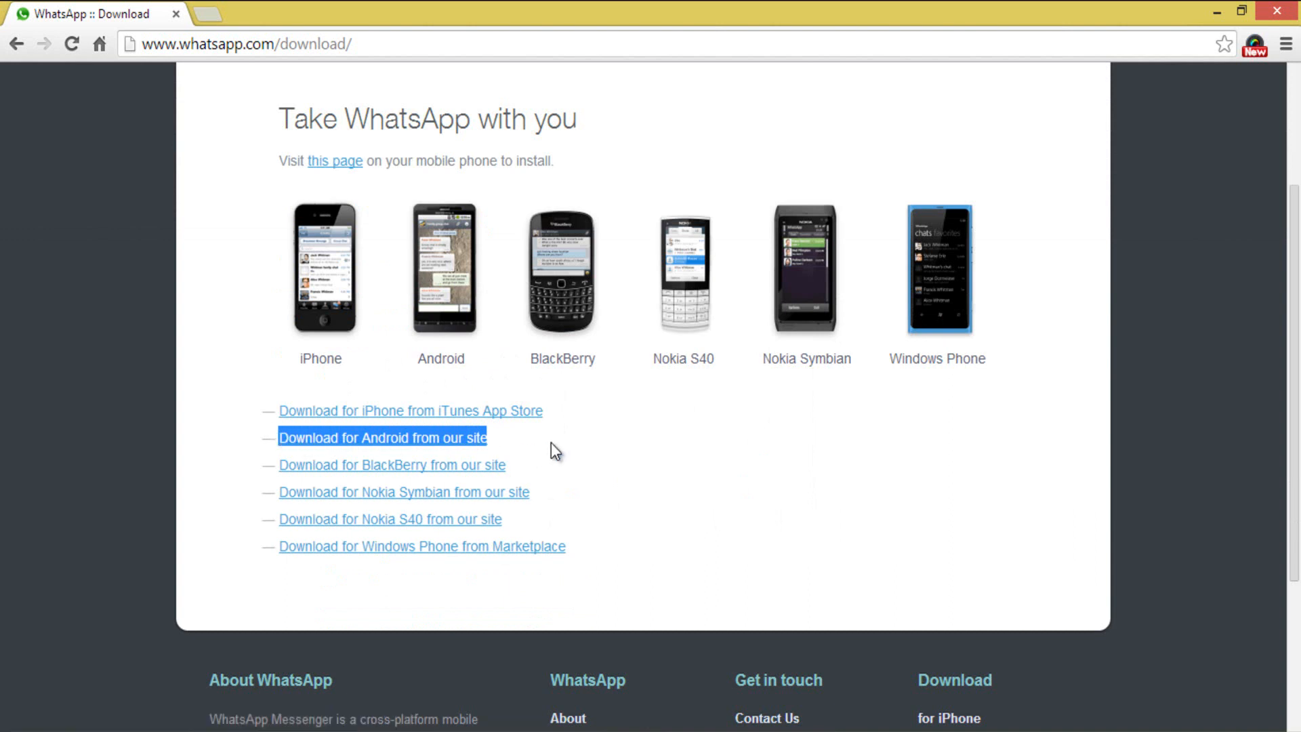
left_click(382, 438)
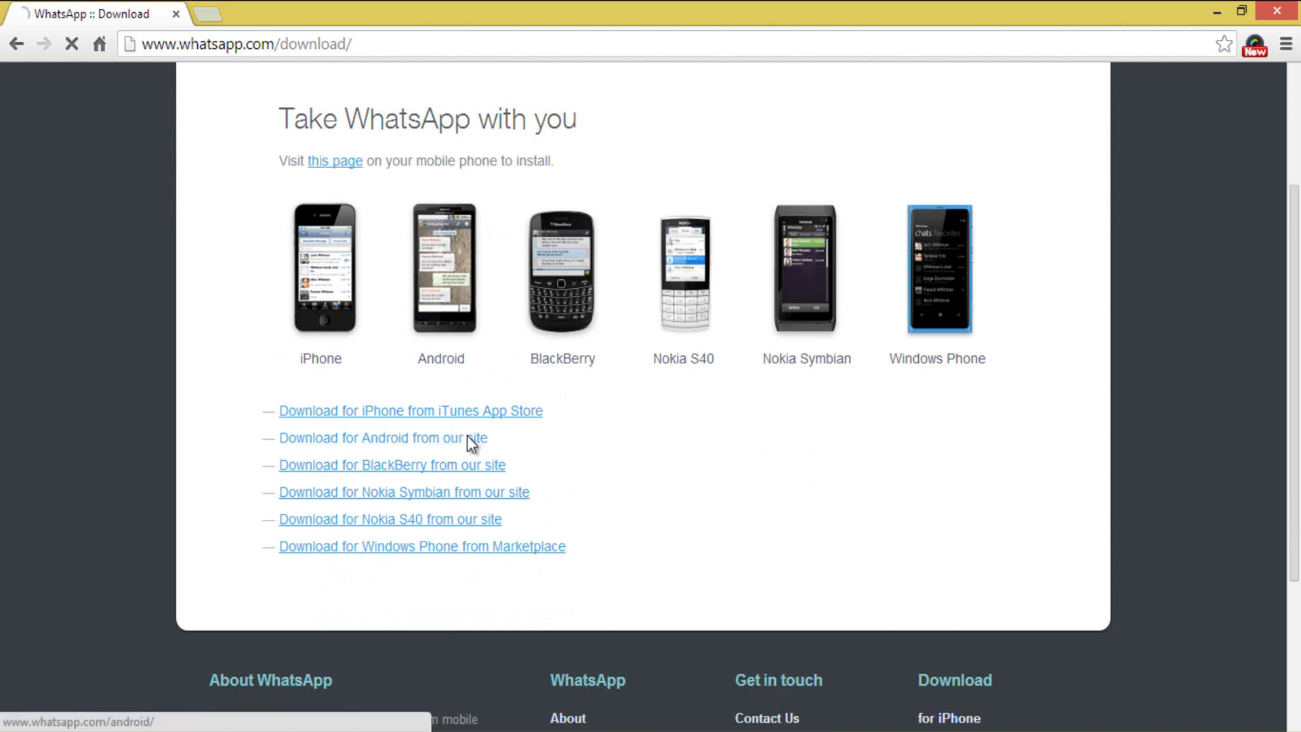
- Highlight the version number 2.11.169 on the Android page, then deselect it
left_click(382, 437)
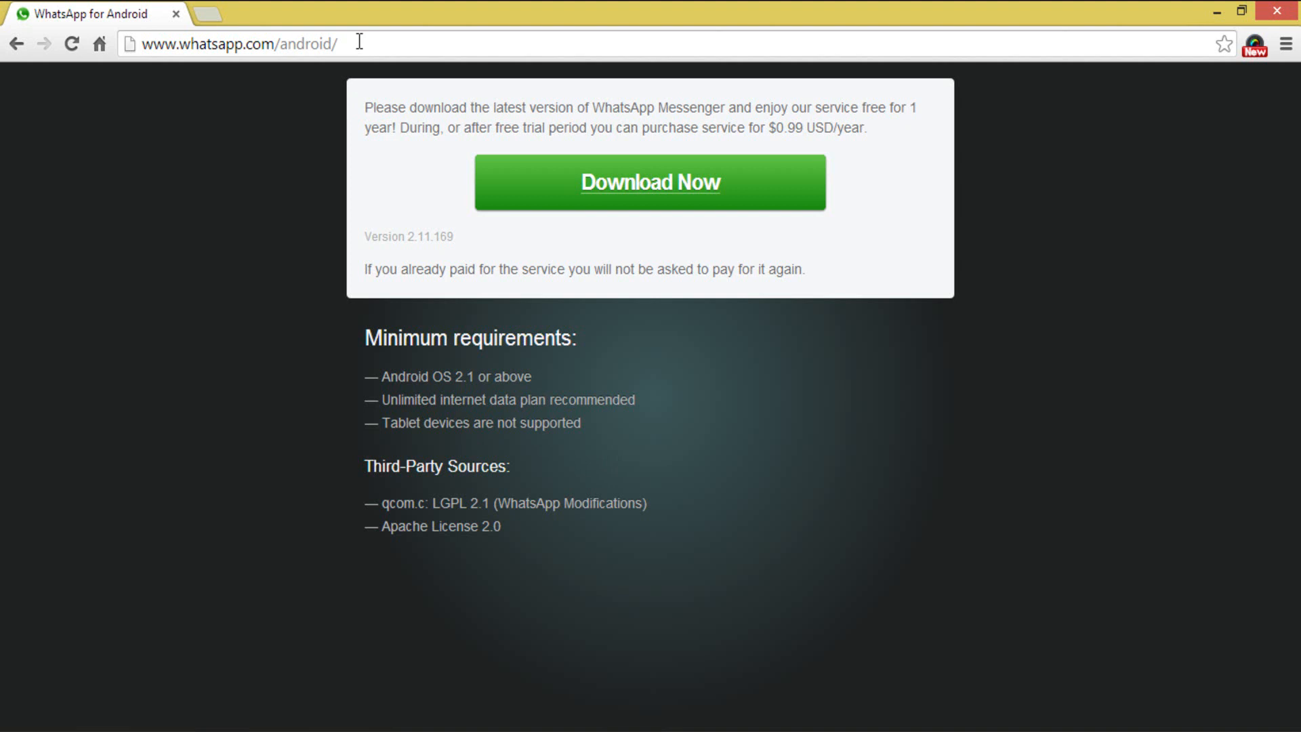
double_click(435, 236)
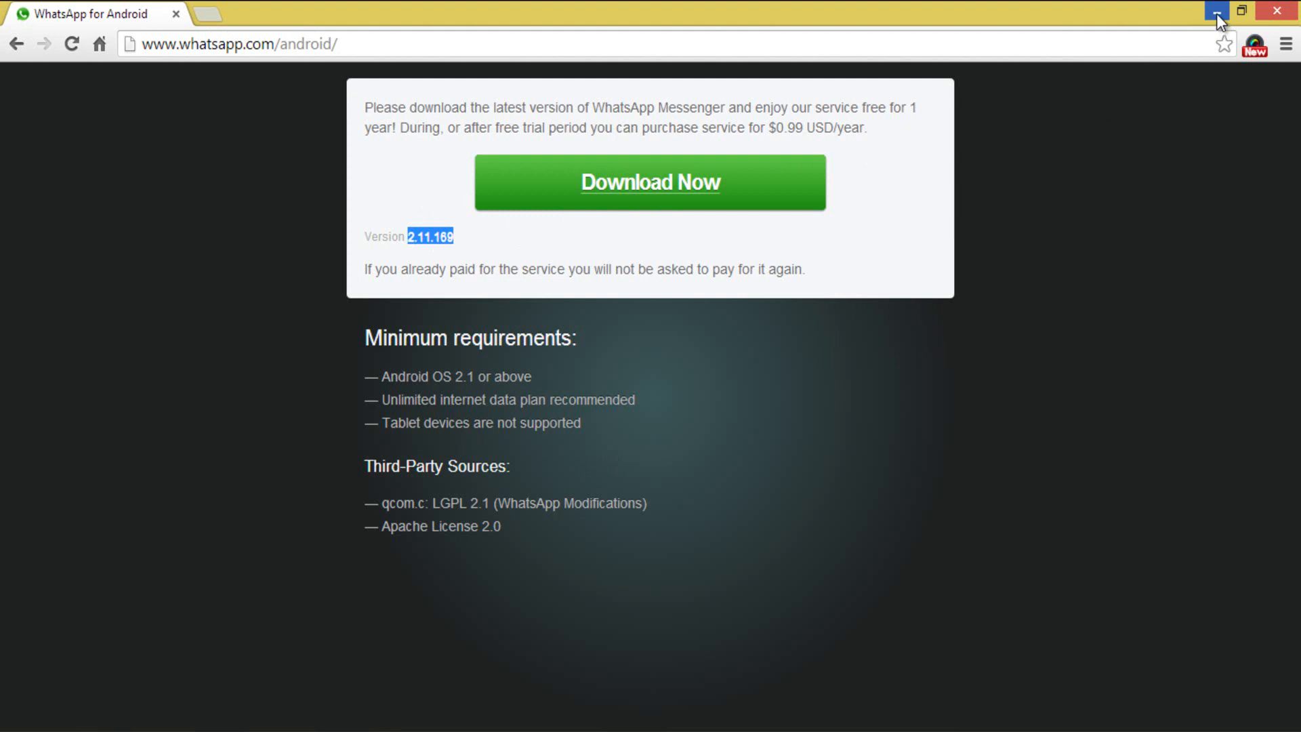
mouse_move(1216, 11)
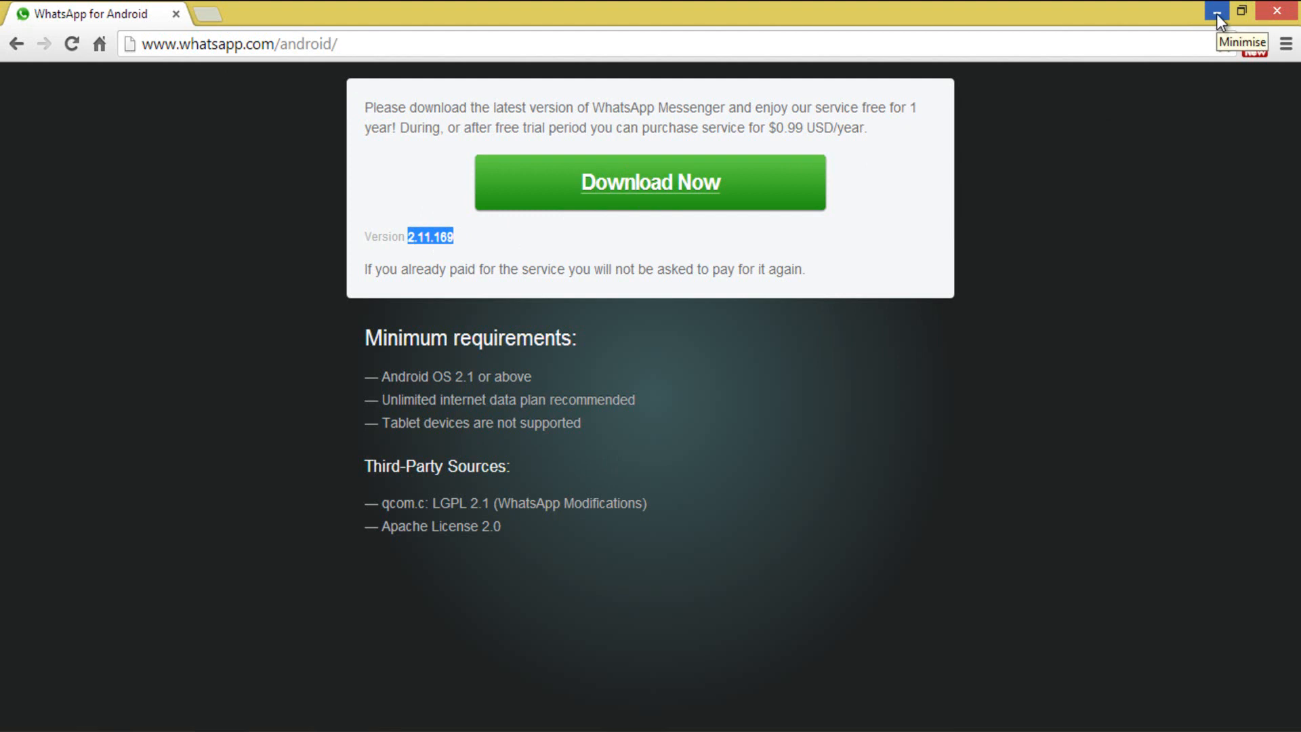
mouse_move(152, 60)
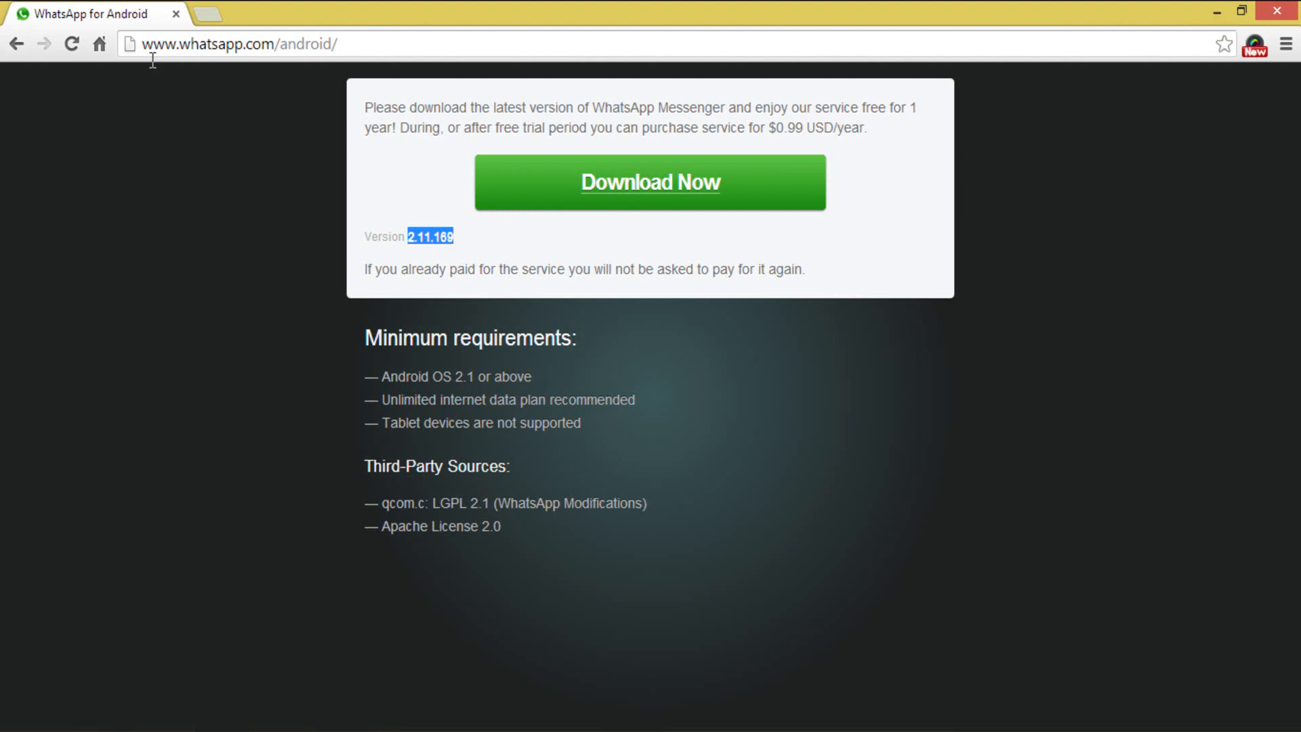
left_click(477, 244)
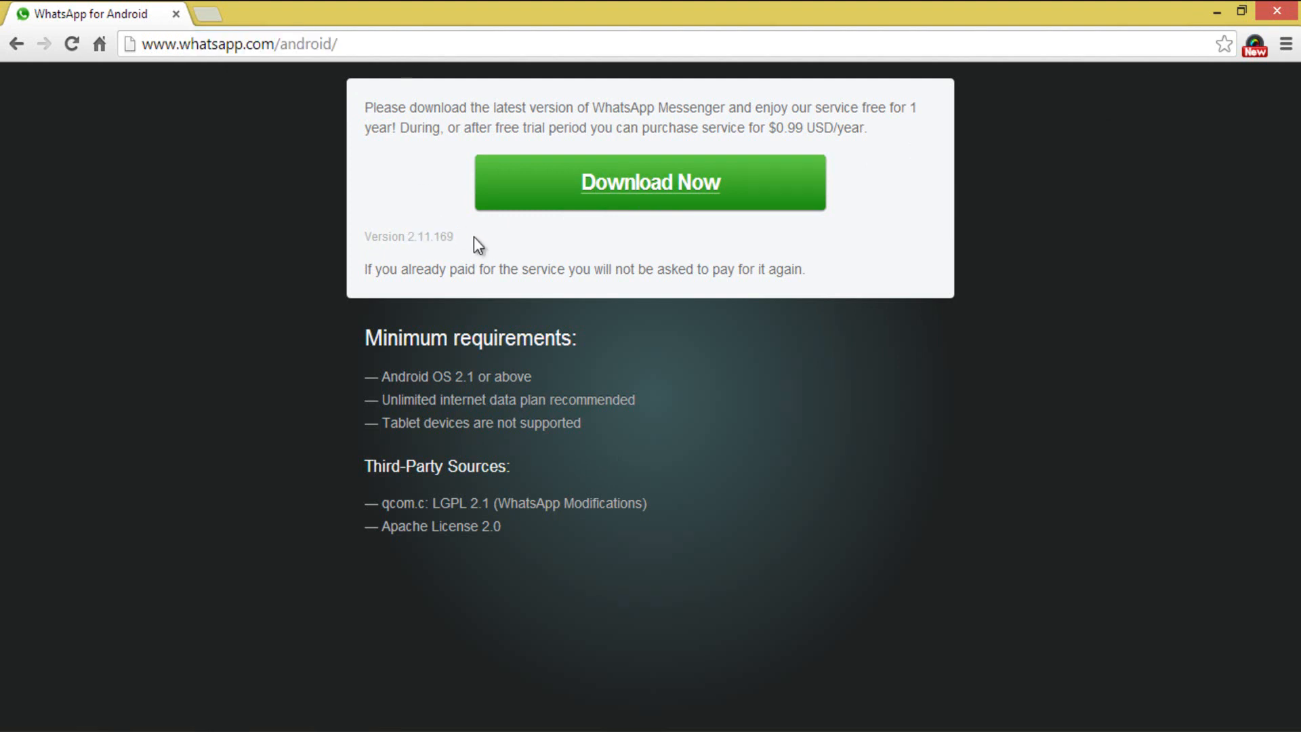
mouse_move(1115, 42)
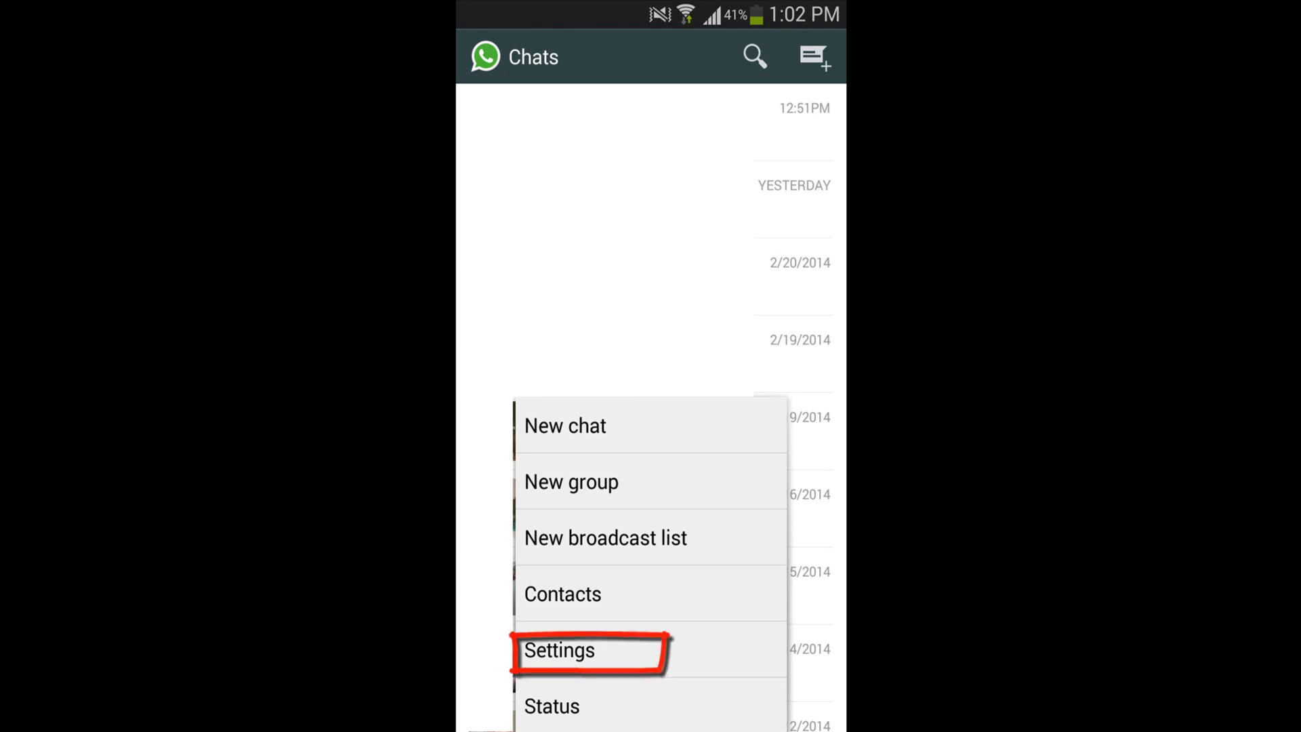
- Navigate Settings > Account > Privacy to show Last seen, Profile photo and Status set to Everyone
left_click(558, 649)
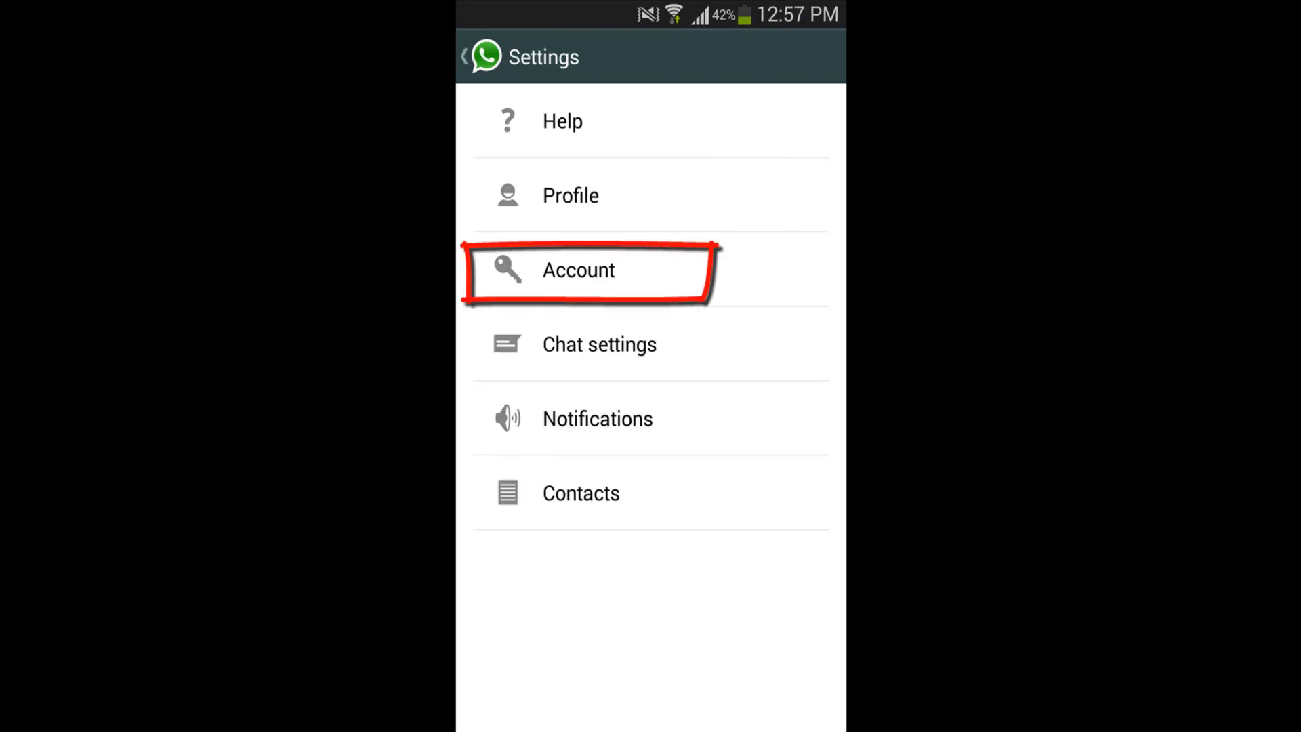
left_click(579, 269)
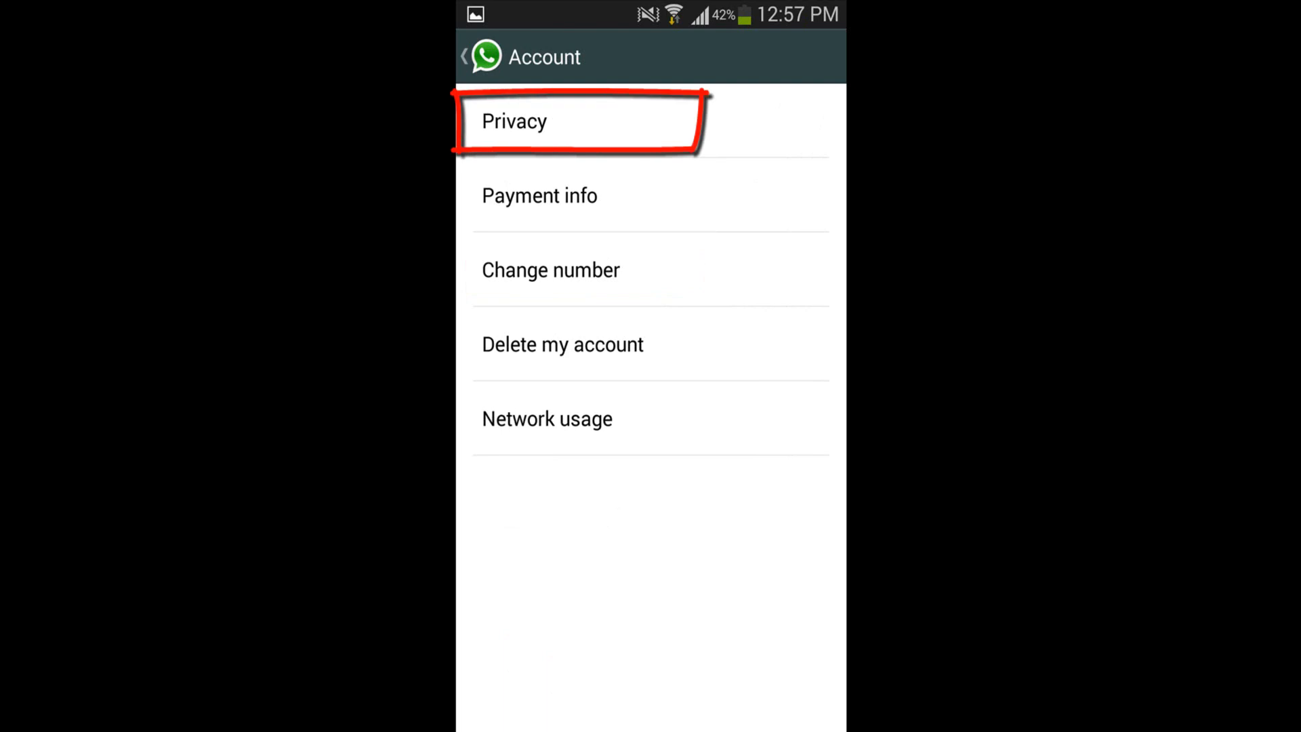
left_click(581, 121)
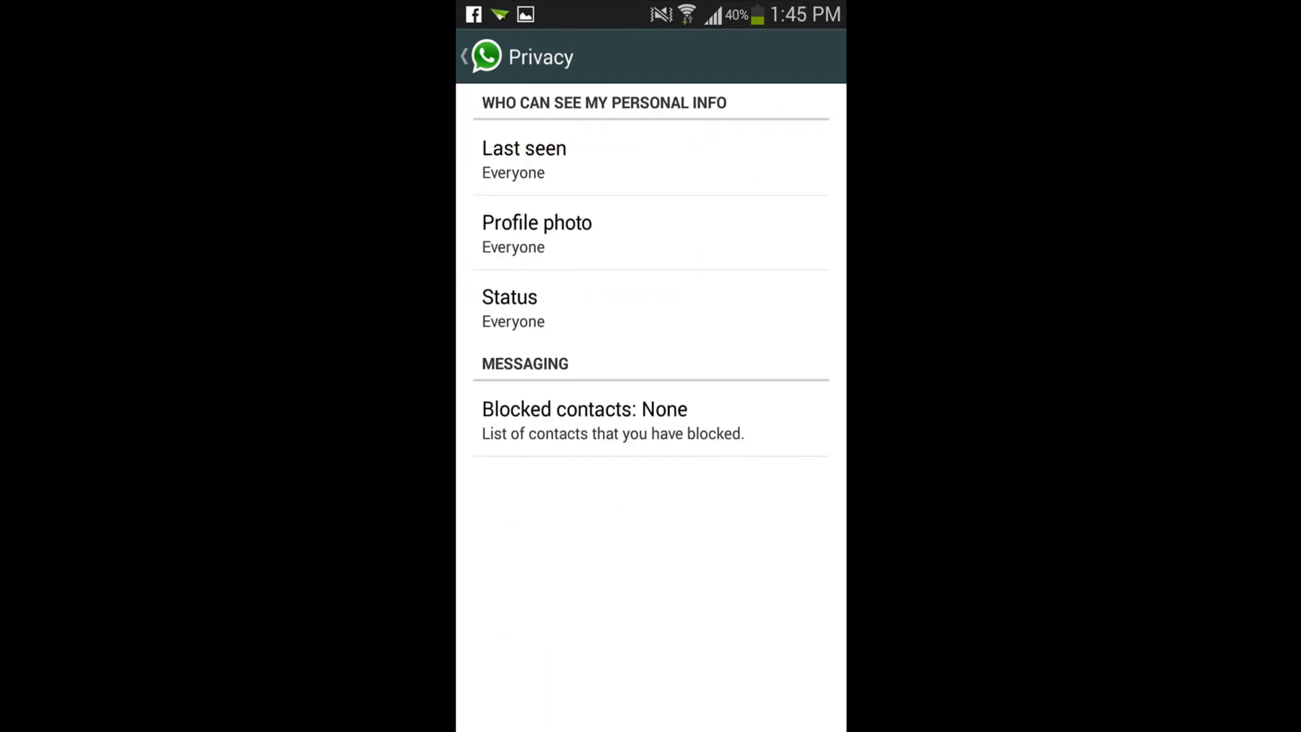